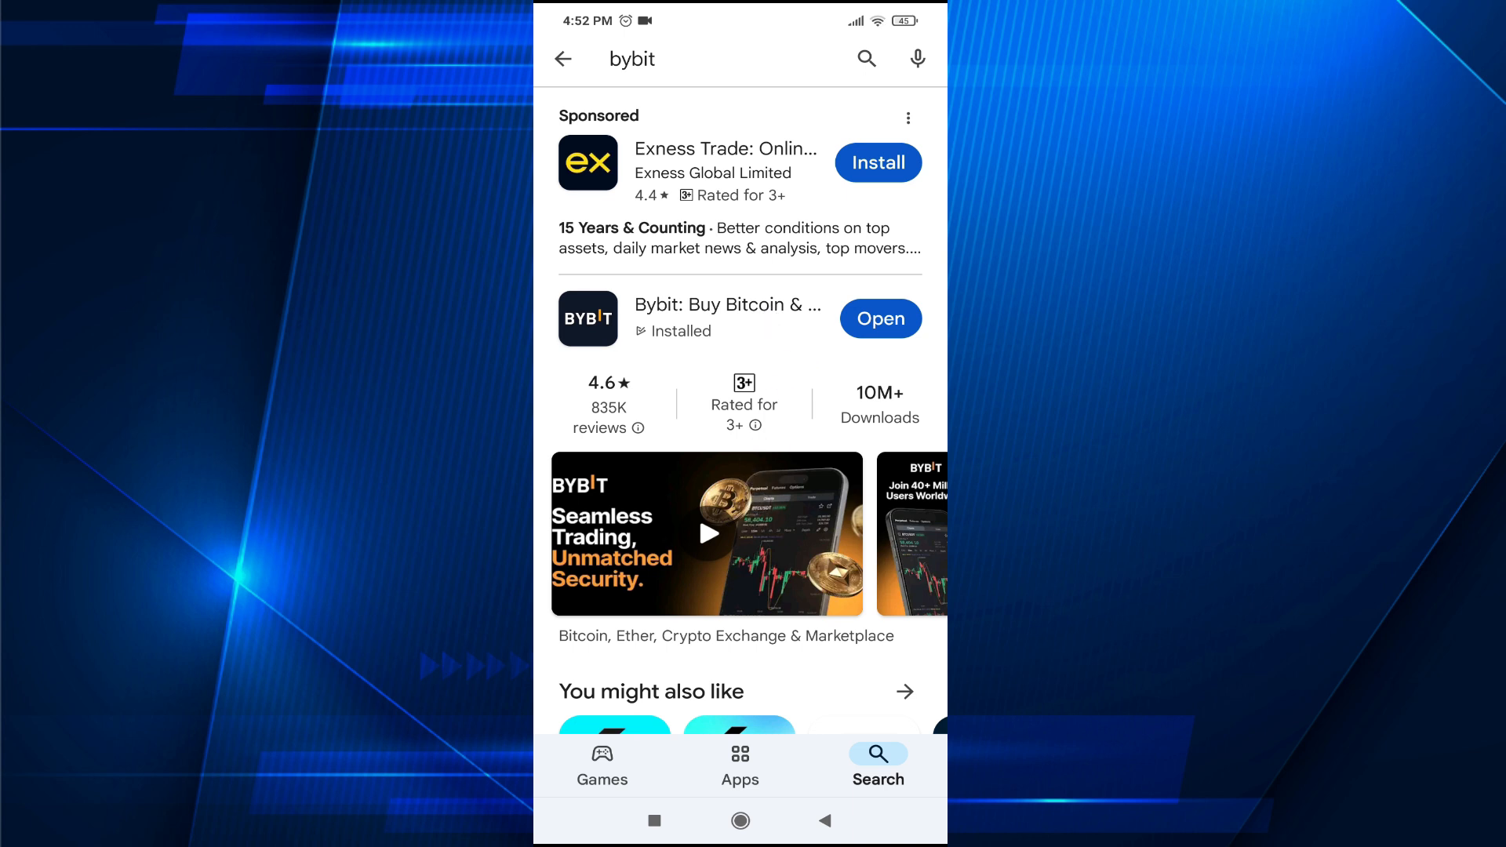
Step: Launch the installed Bybit app from its Play Store search result
click(879, 319)
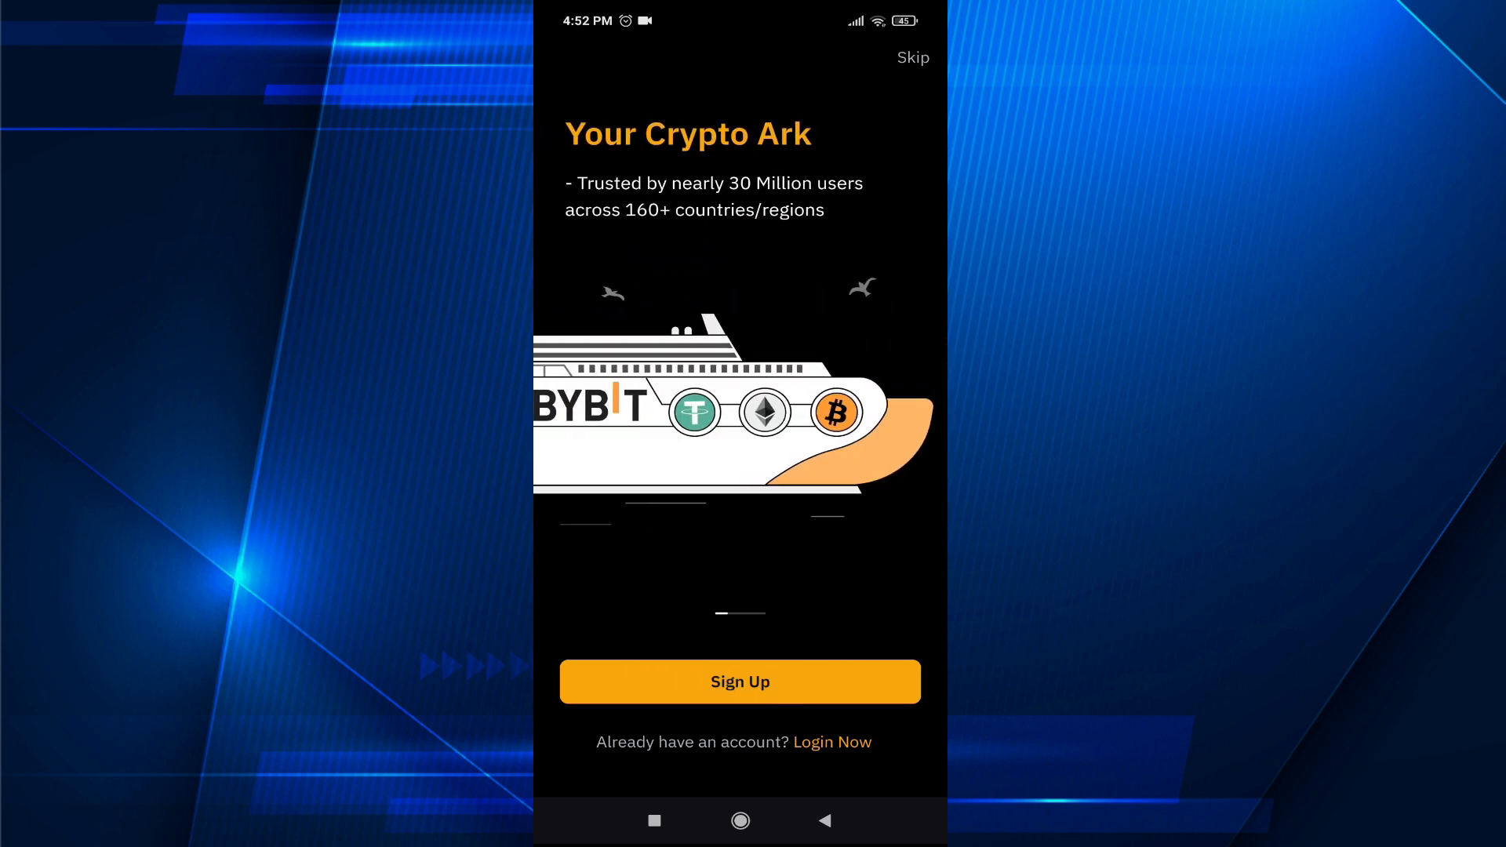
Step: Start Sign Up, choose email registration, and fill in the email and password fields
click(739, 682)
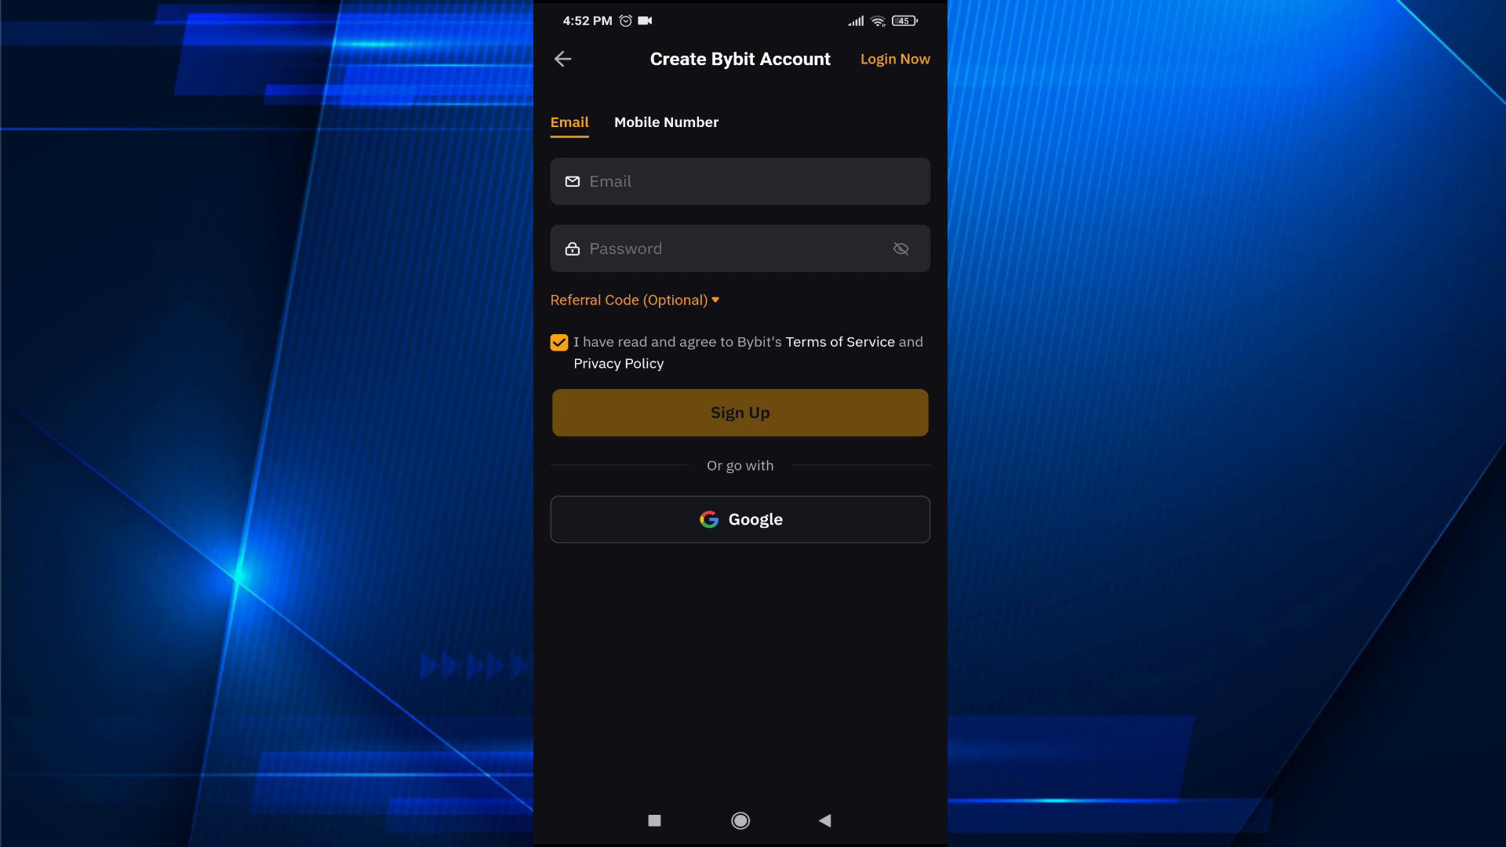
click(666, 123)
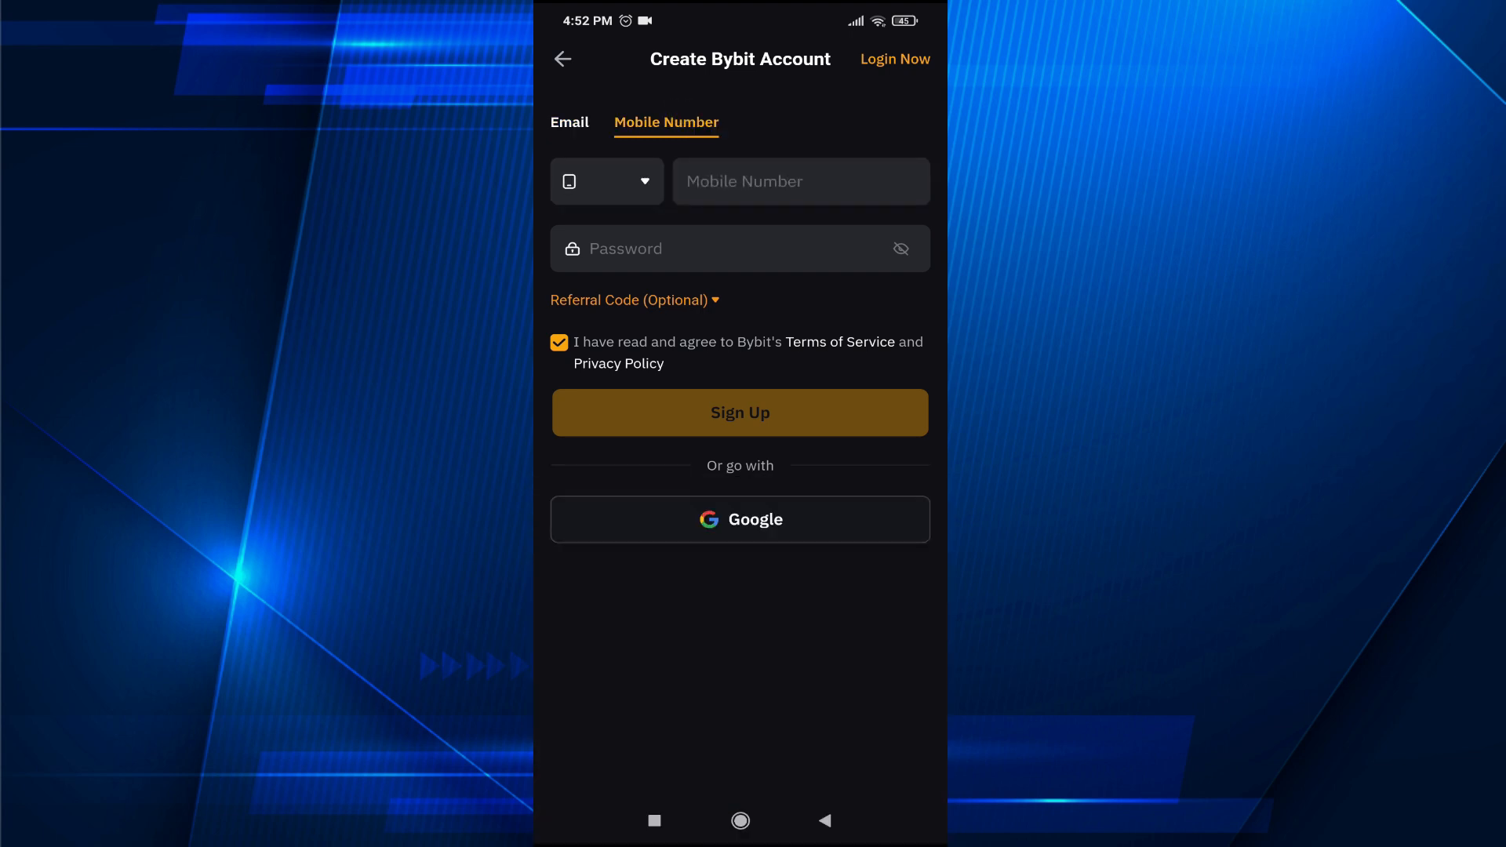
click(569, 123)
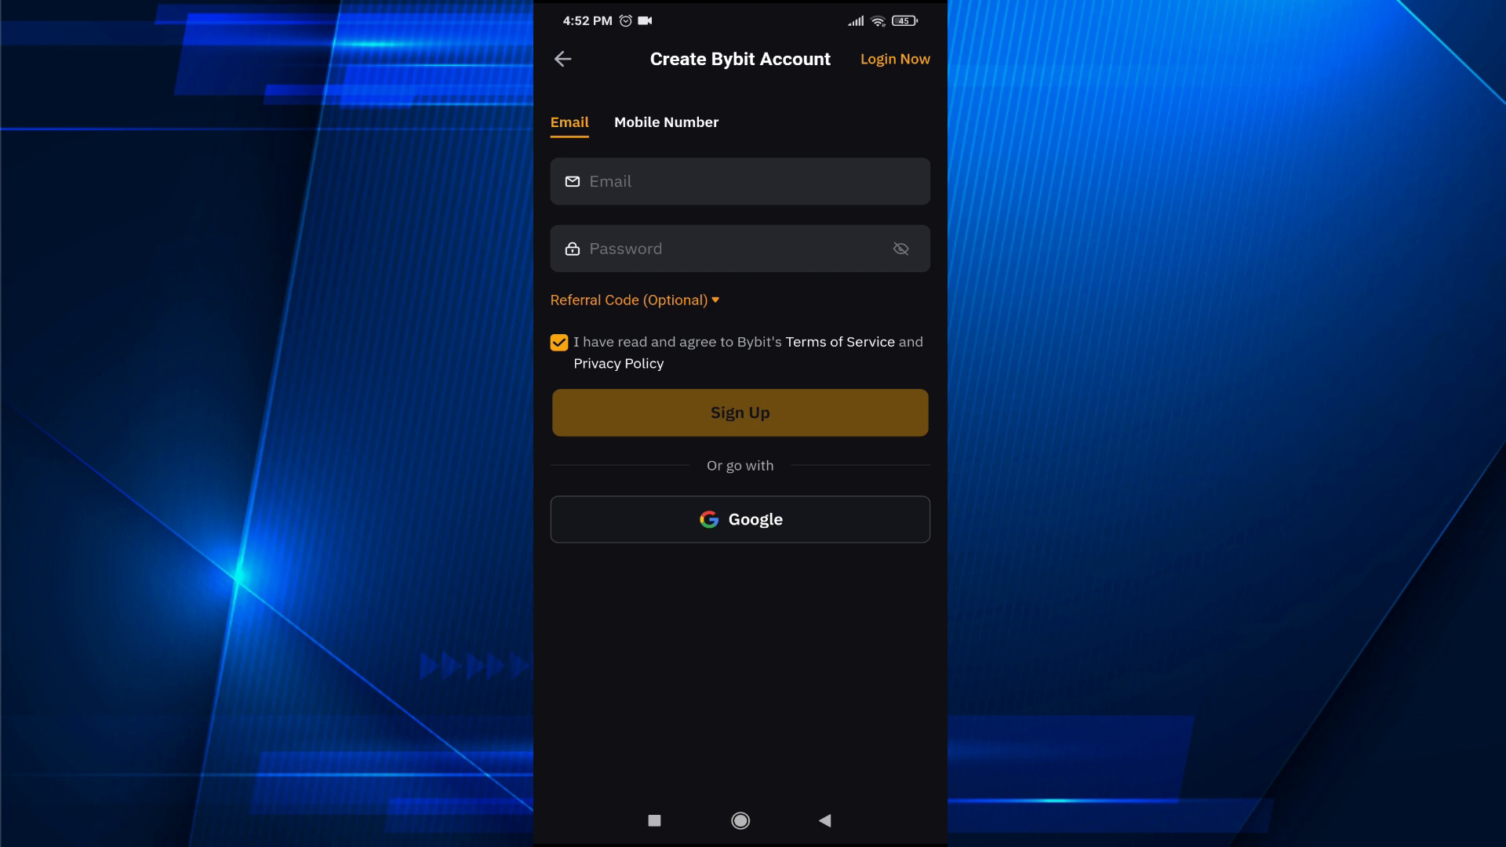
click(698, 249)
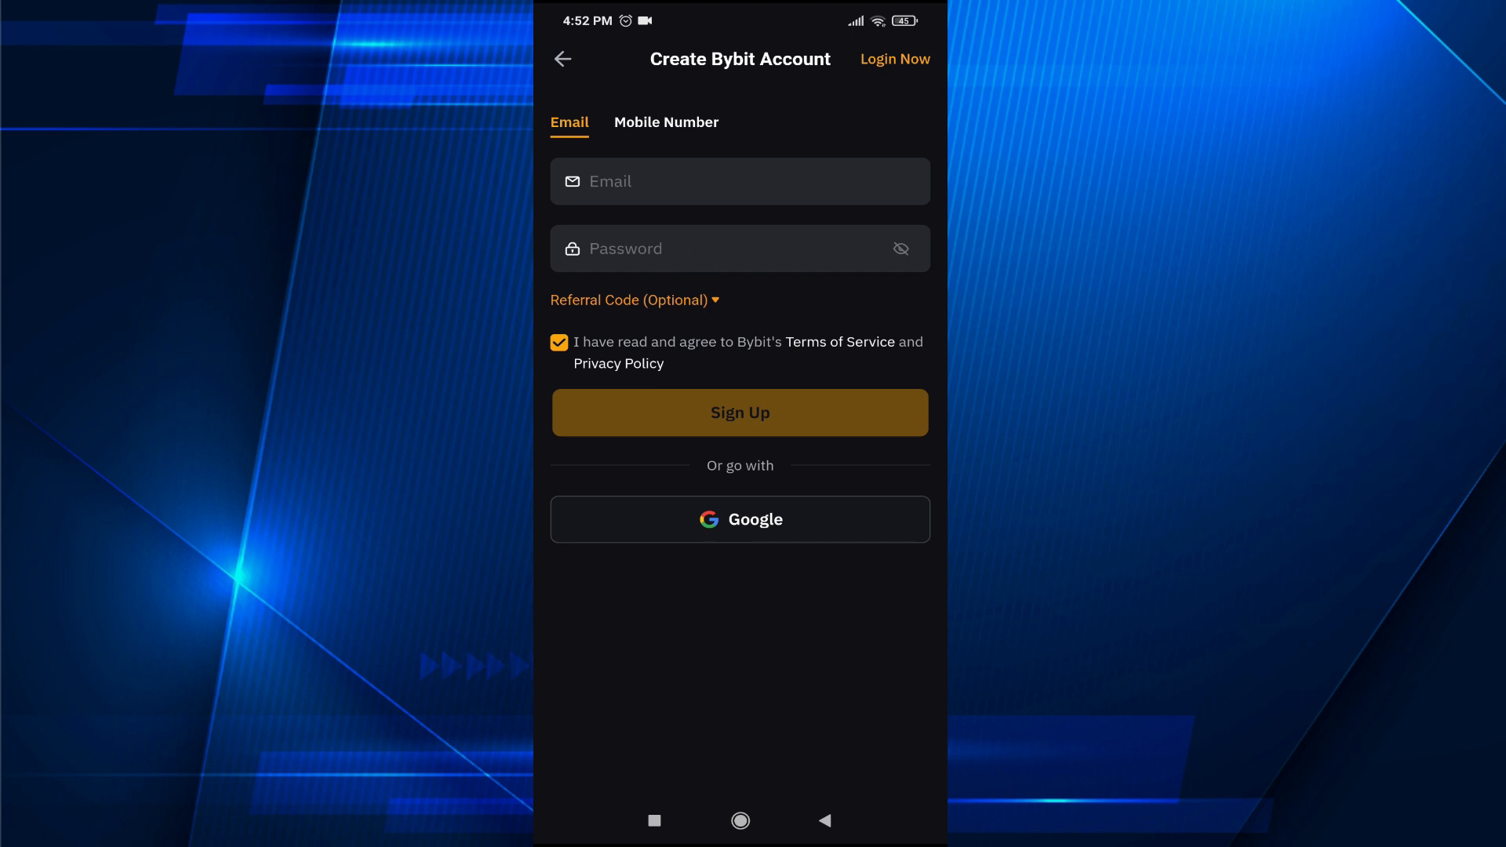
click(632, 300)
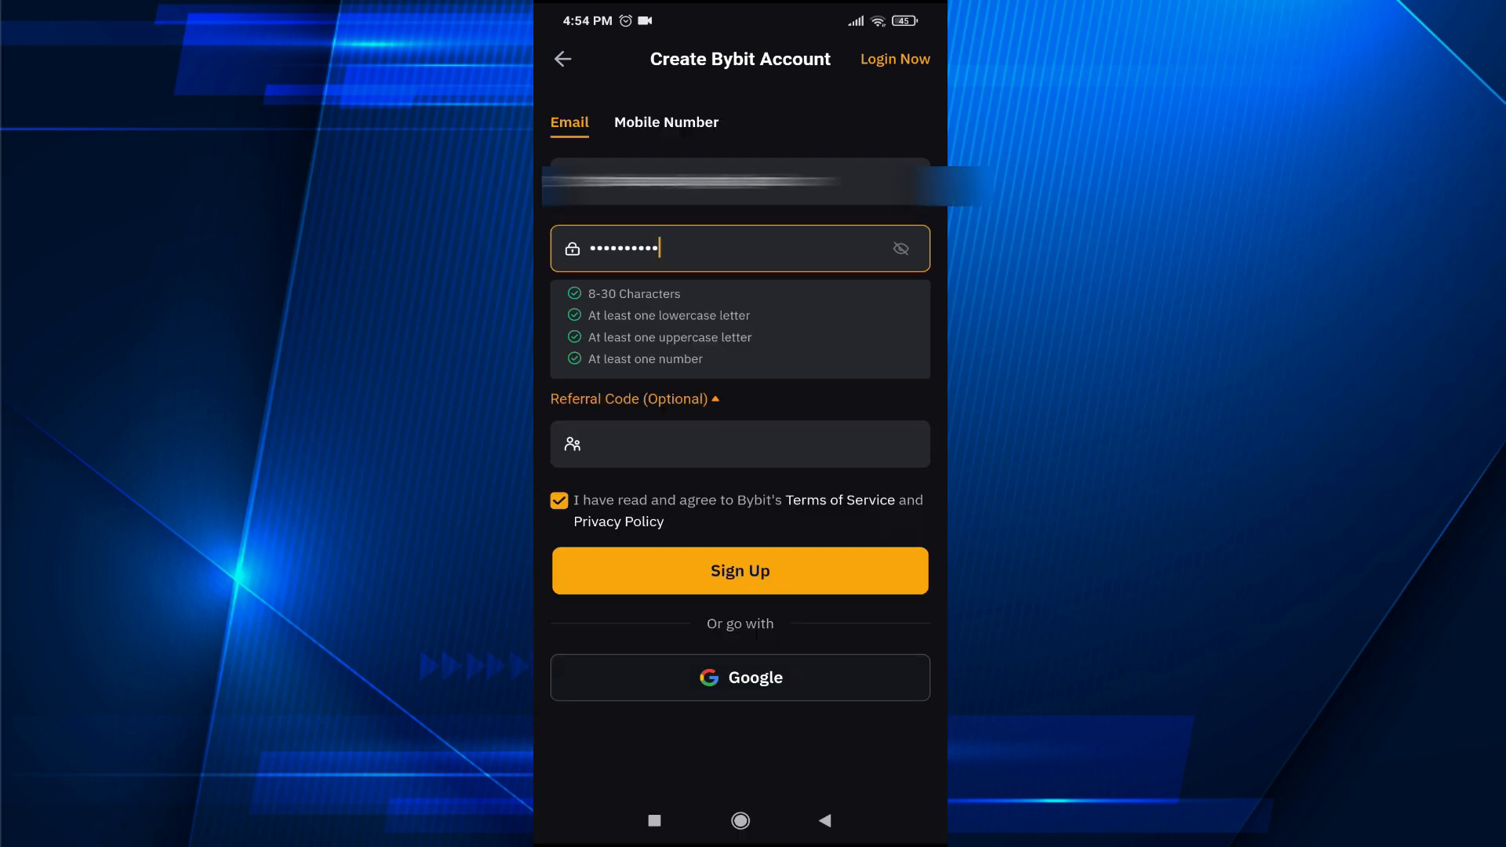
Step: Submit the sign-up, solve the Geetest slider puzzle, and switch to the email inbox
click(740, 569)
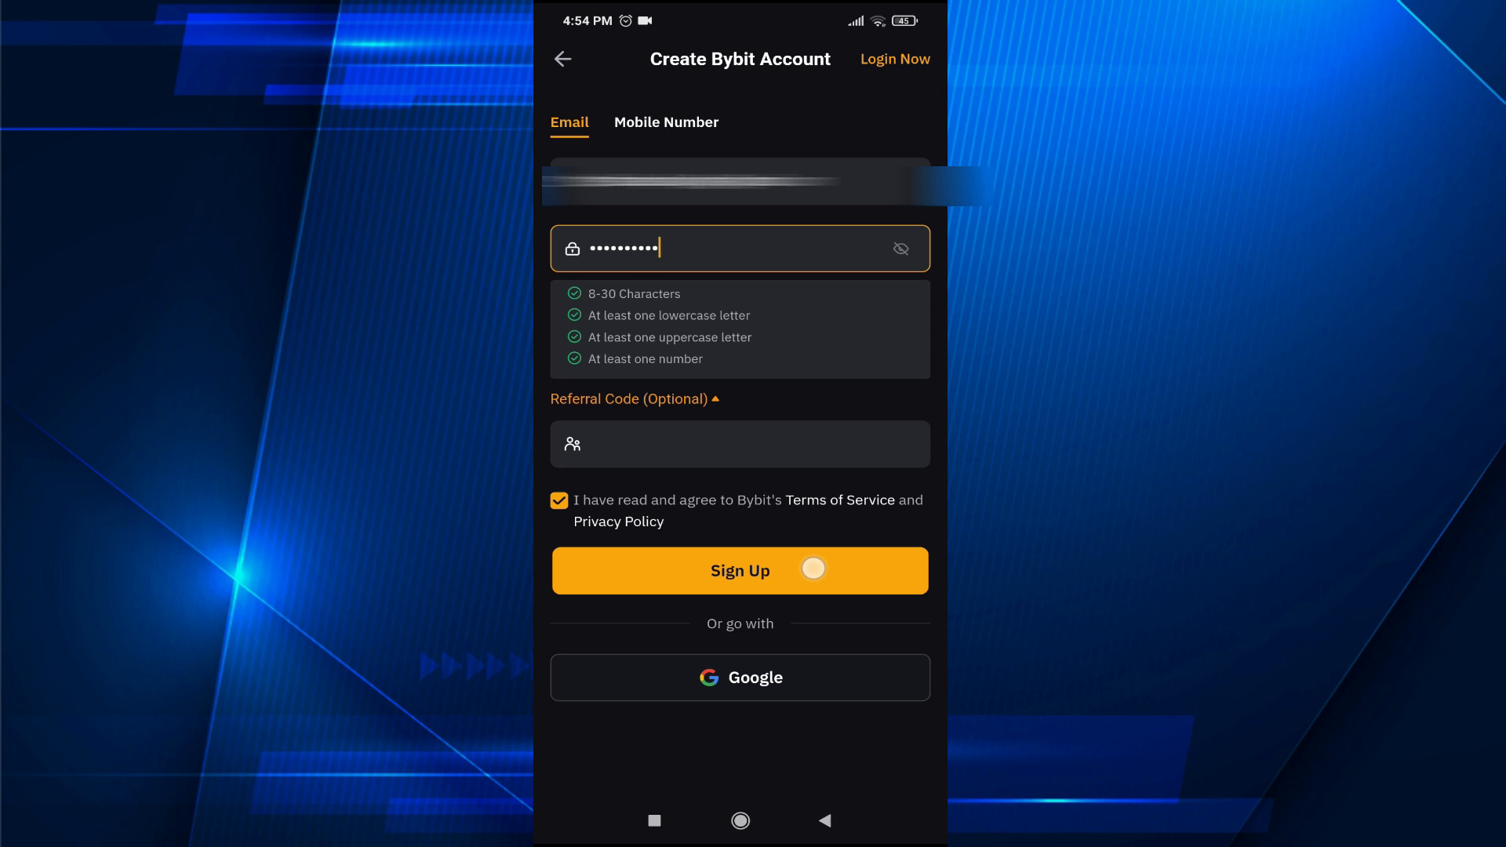
click(740, 570)
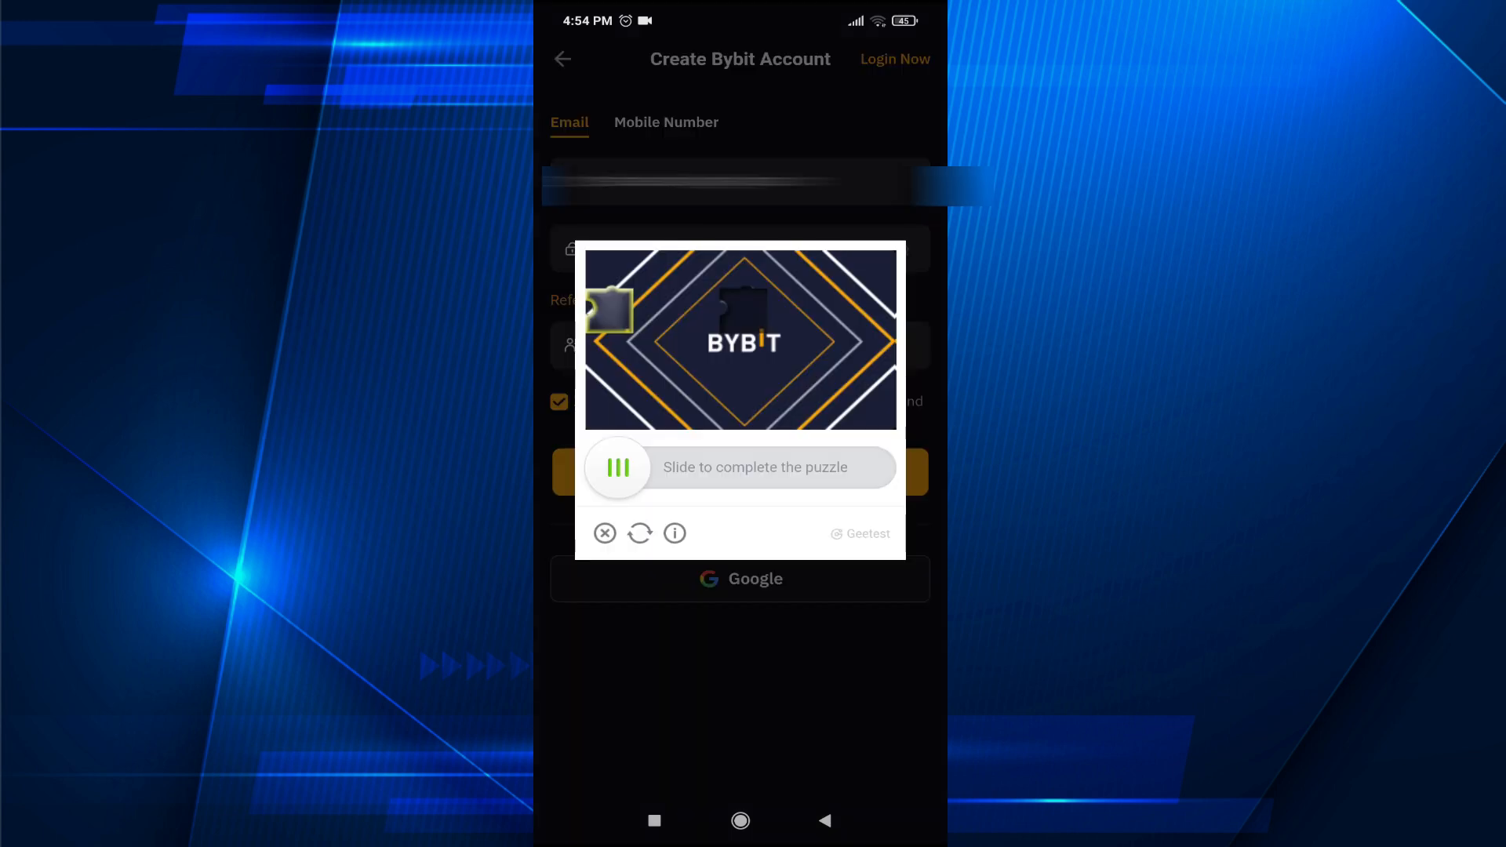
drag(616, 467, 701, 468)
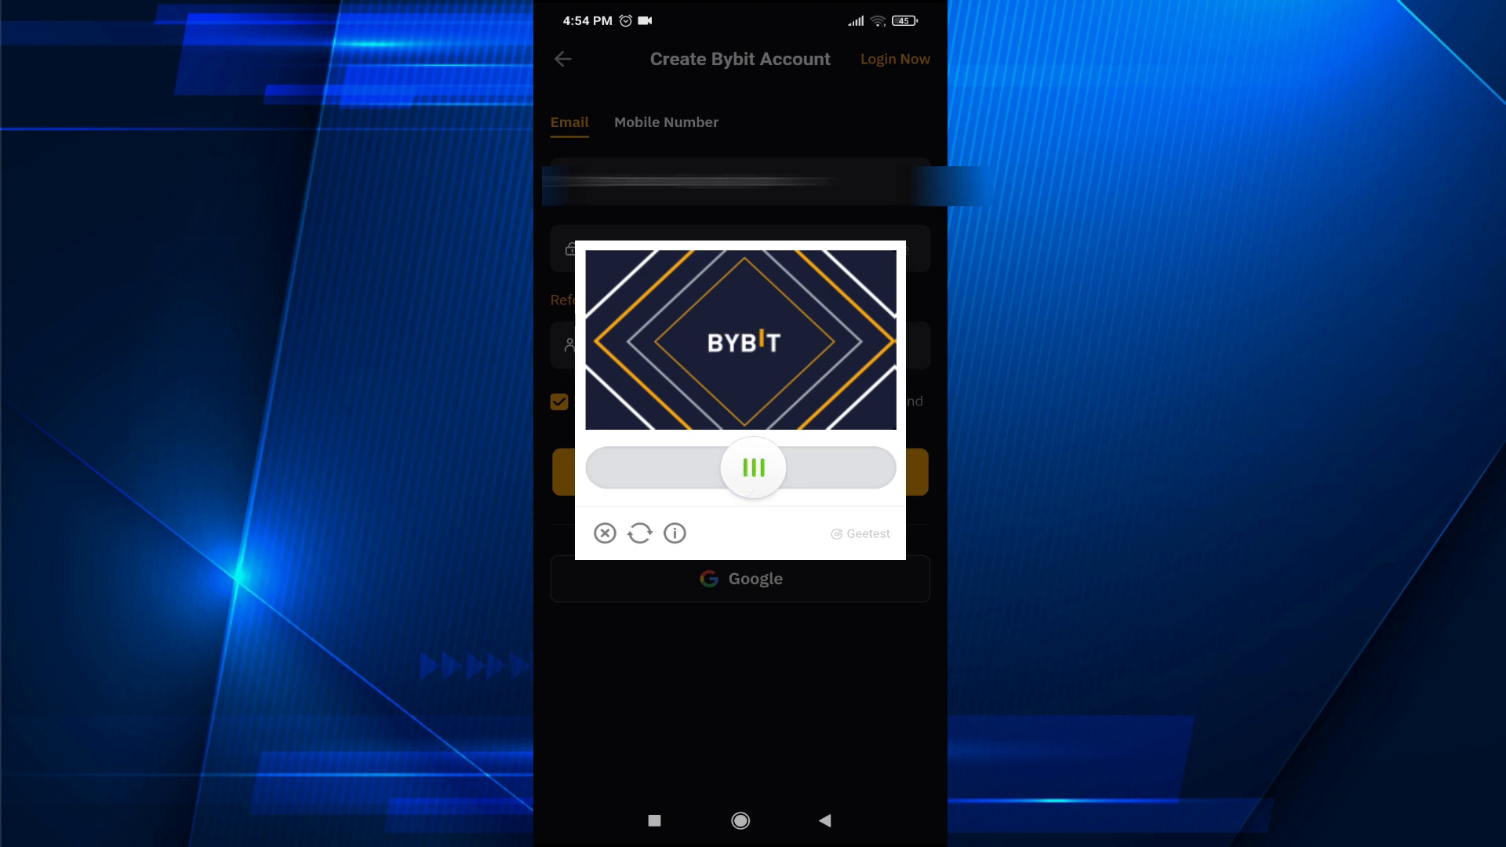
drag(754, 468, 893, 468)
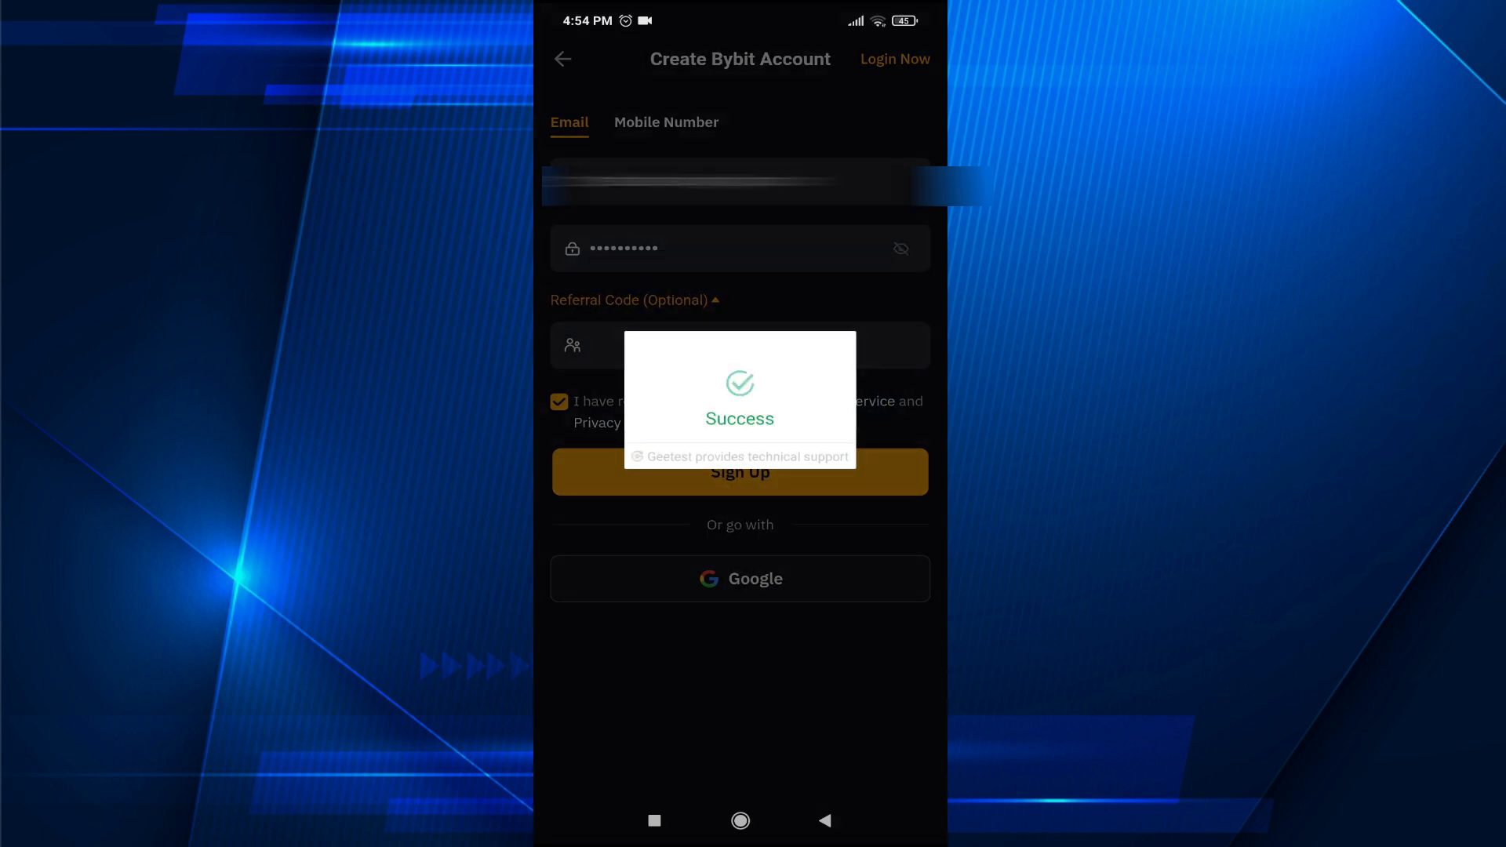
click(740, 471)
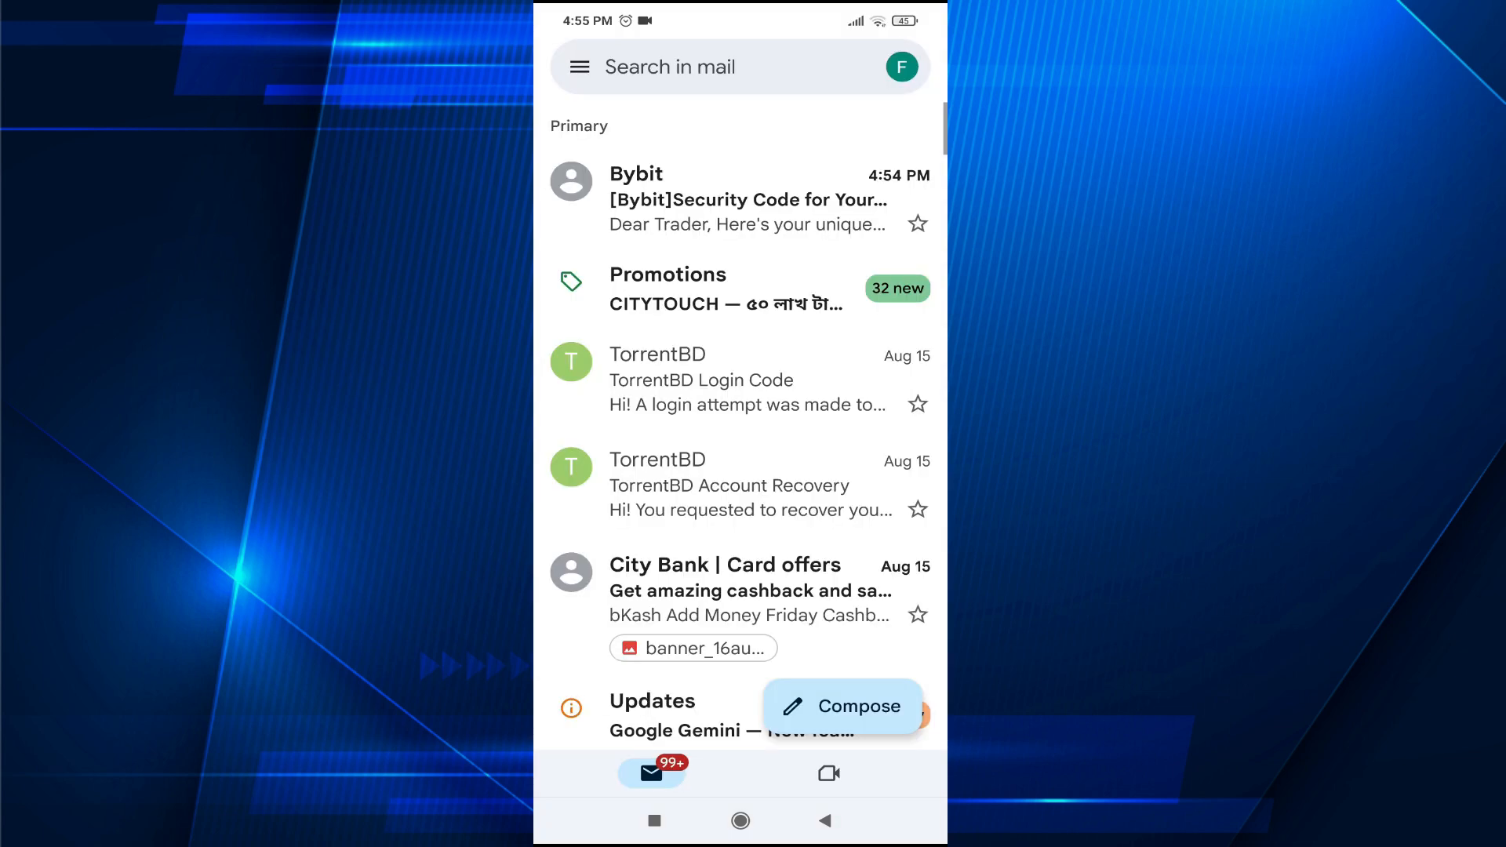
click(749, 200)
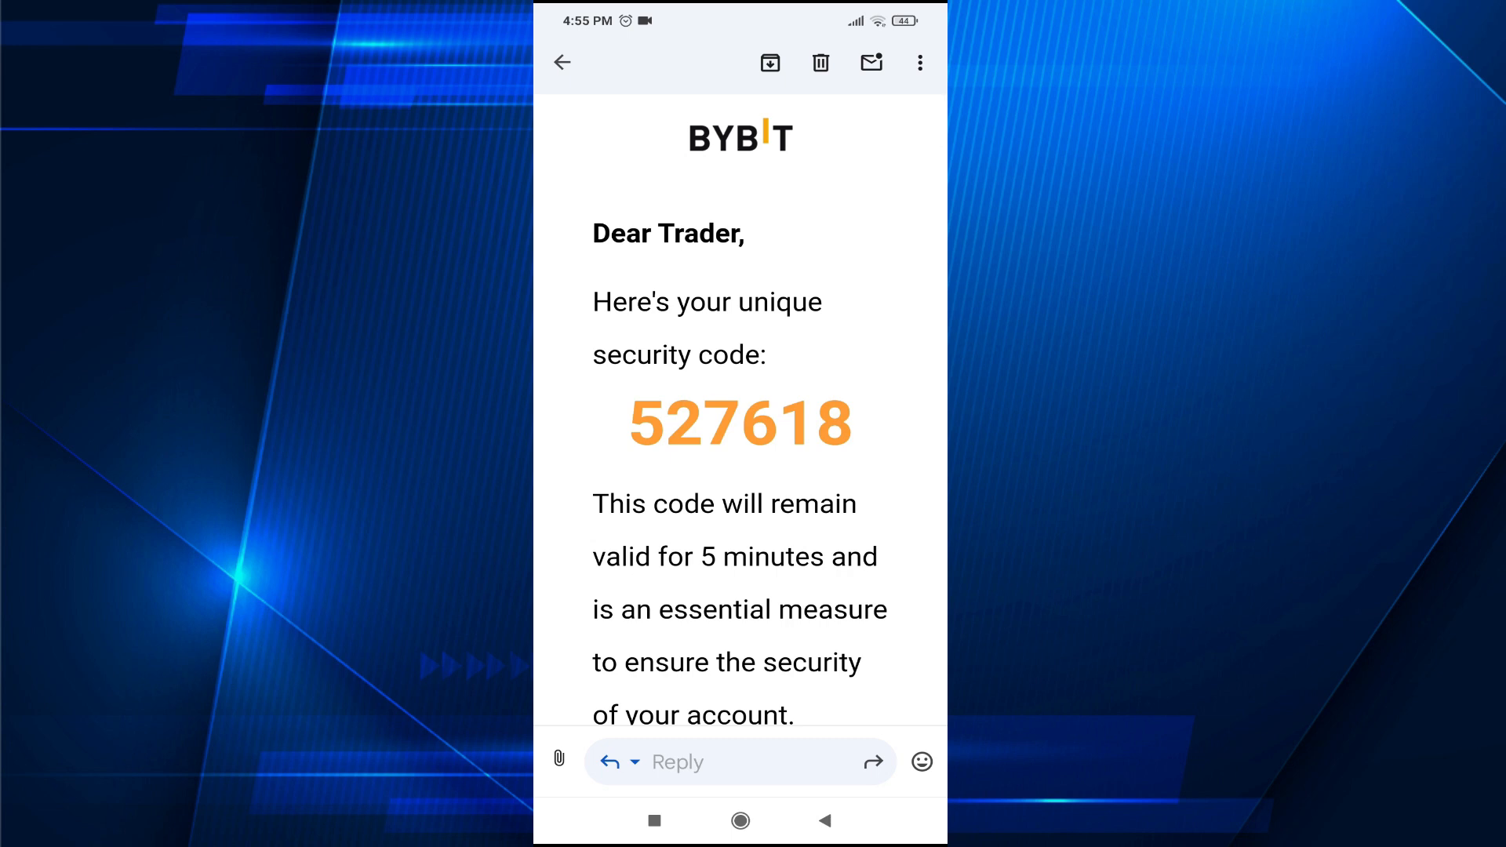
double_click(741, 424)
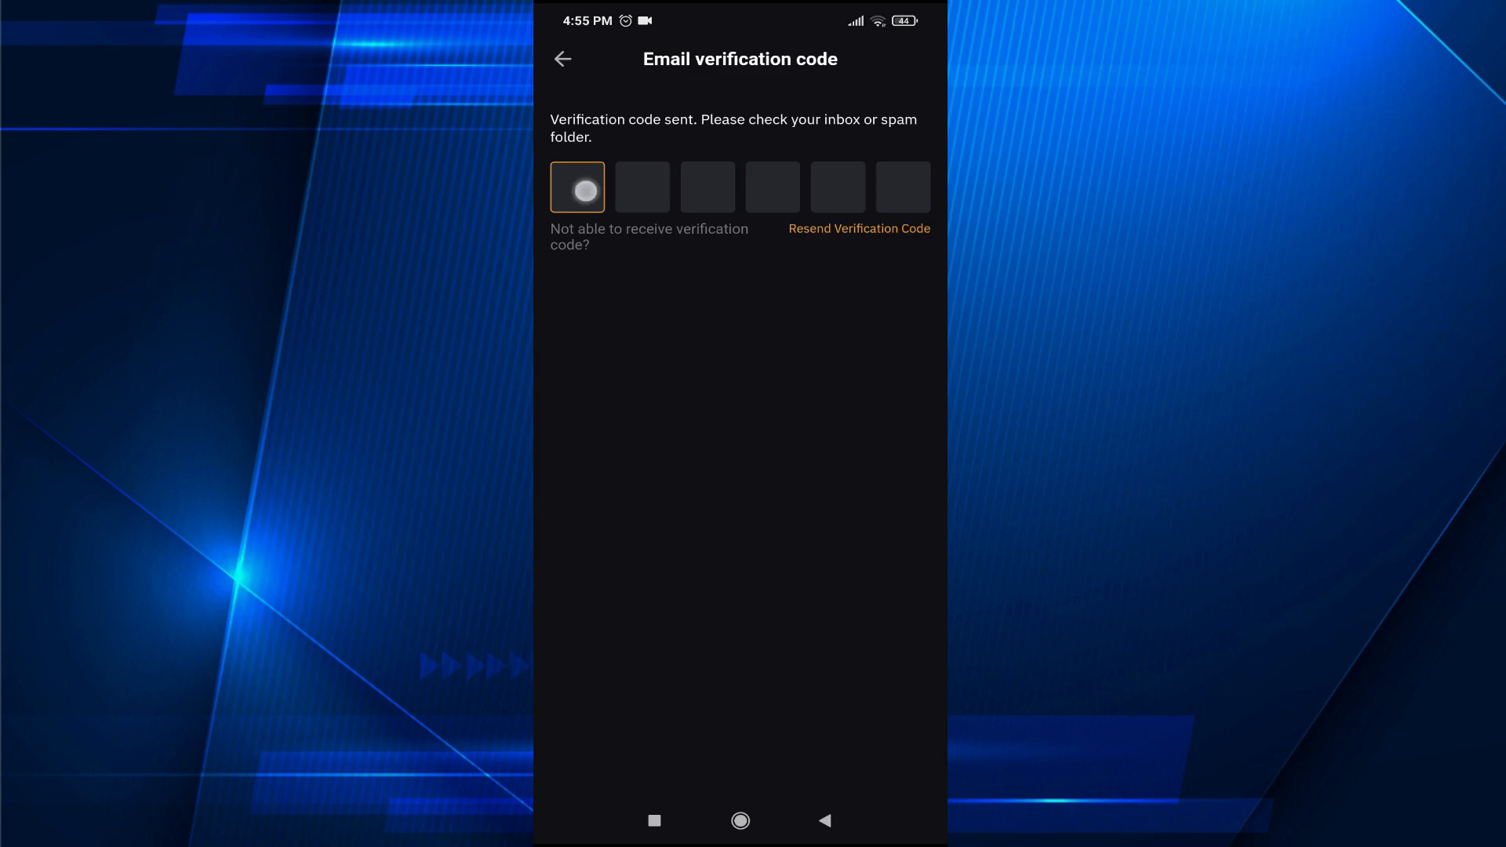
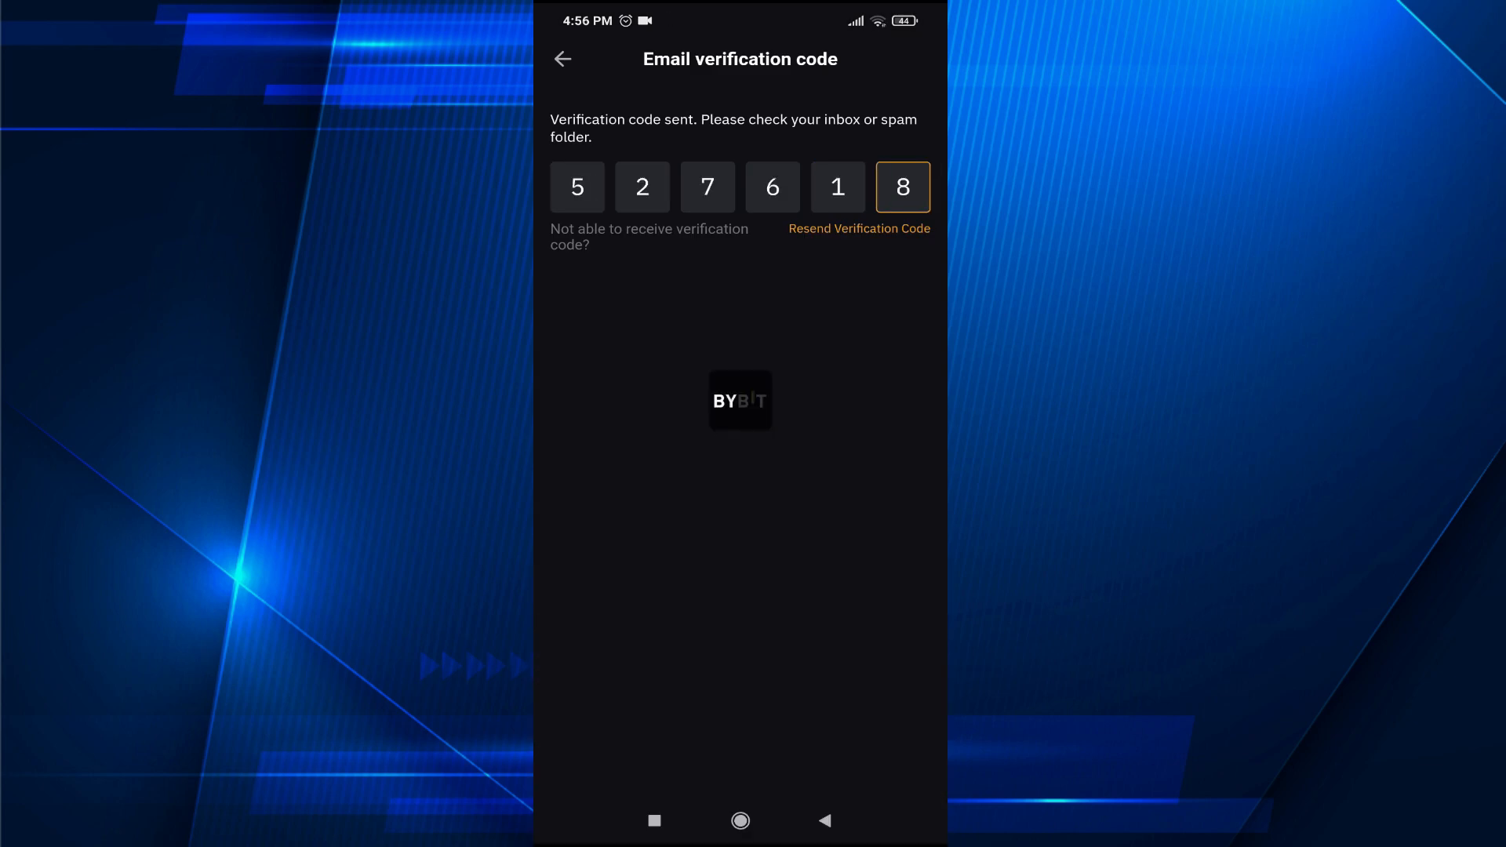
click(902, 186)
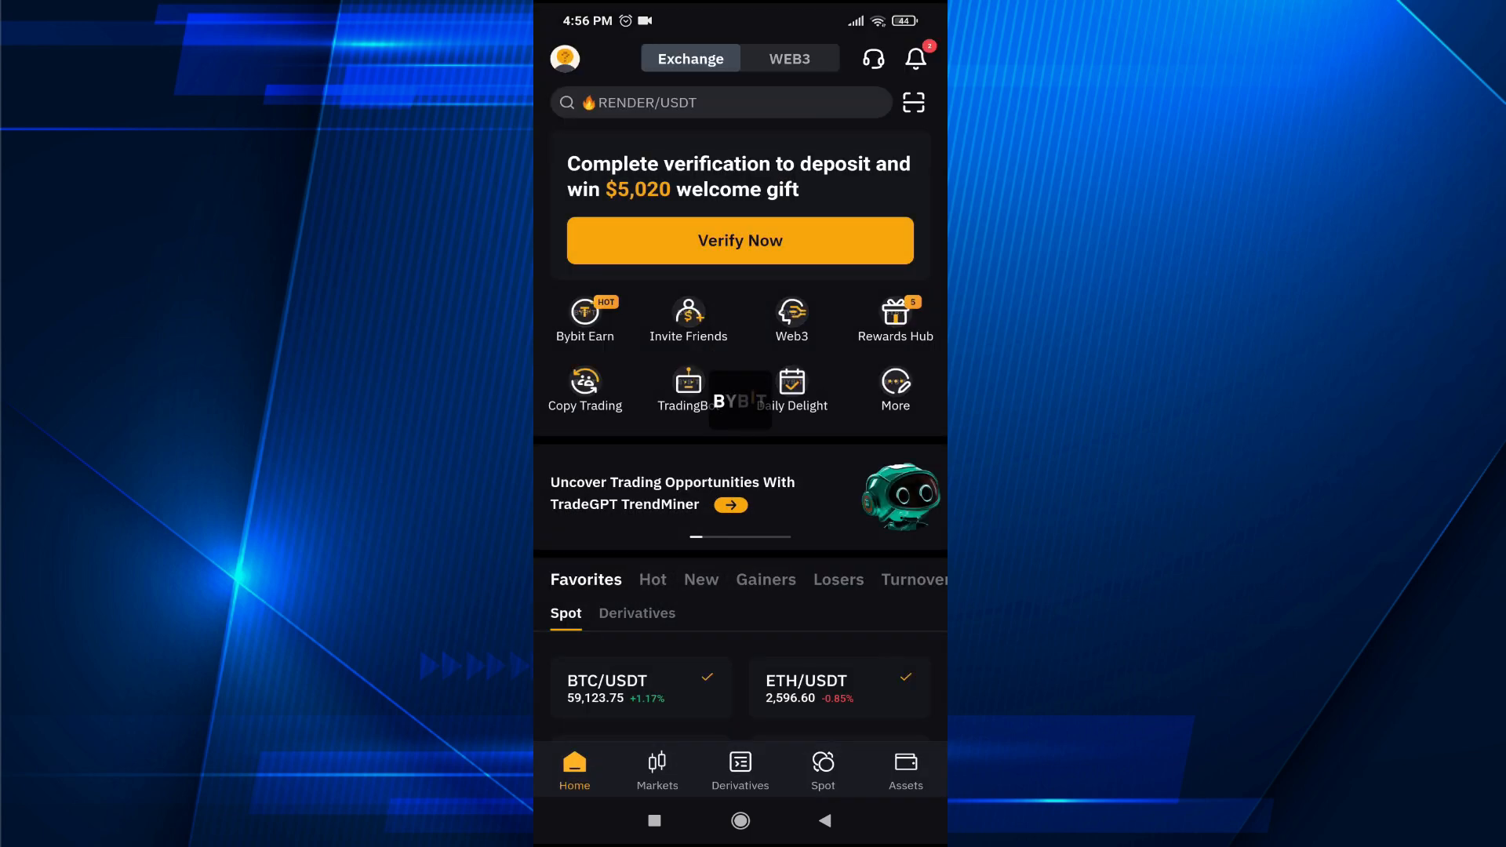
Step: Begin Lv.1 identity verification and confirm a Bangladesh ID Card as the document
click(738, 240)
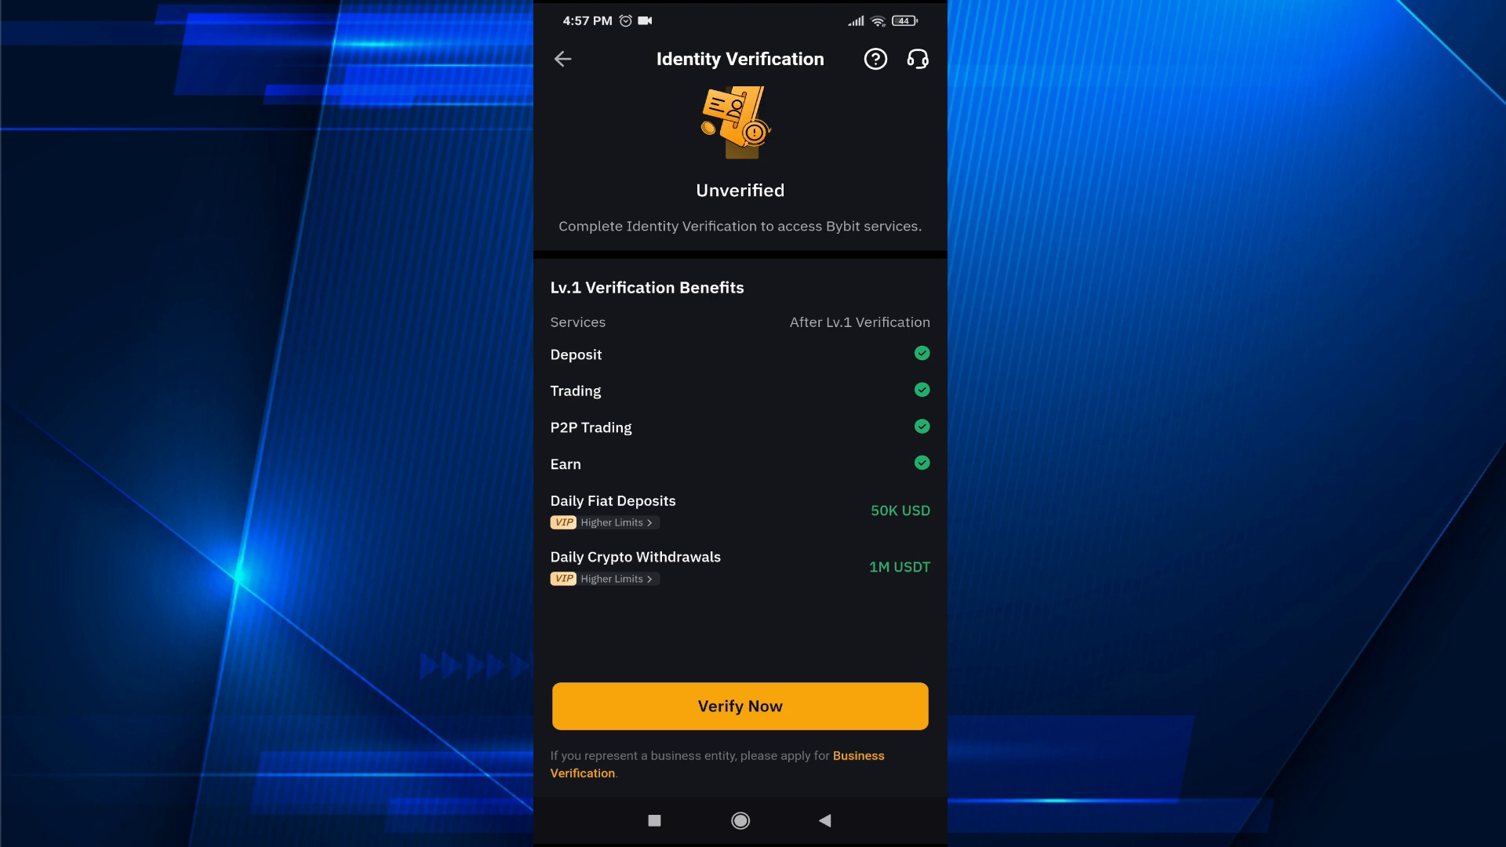
click(739, 706)
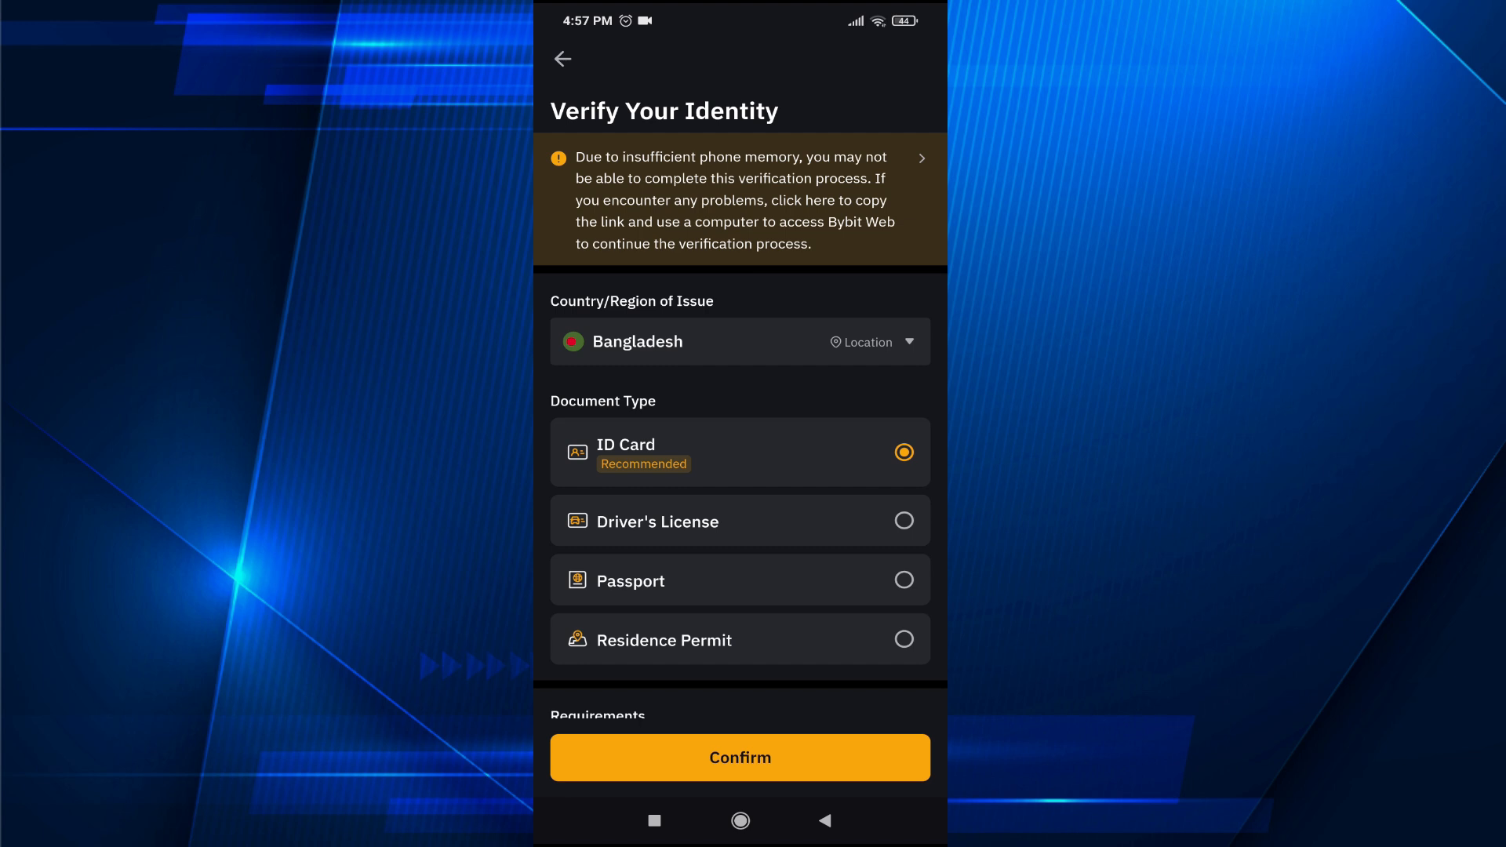
scroll(down, 3)
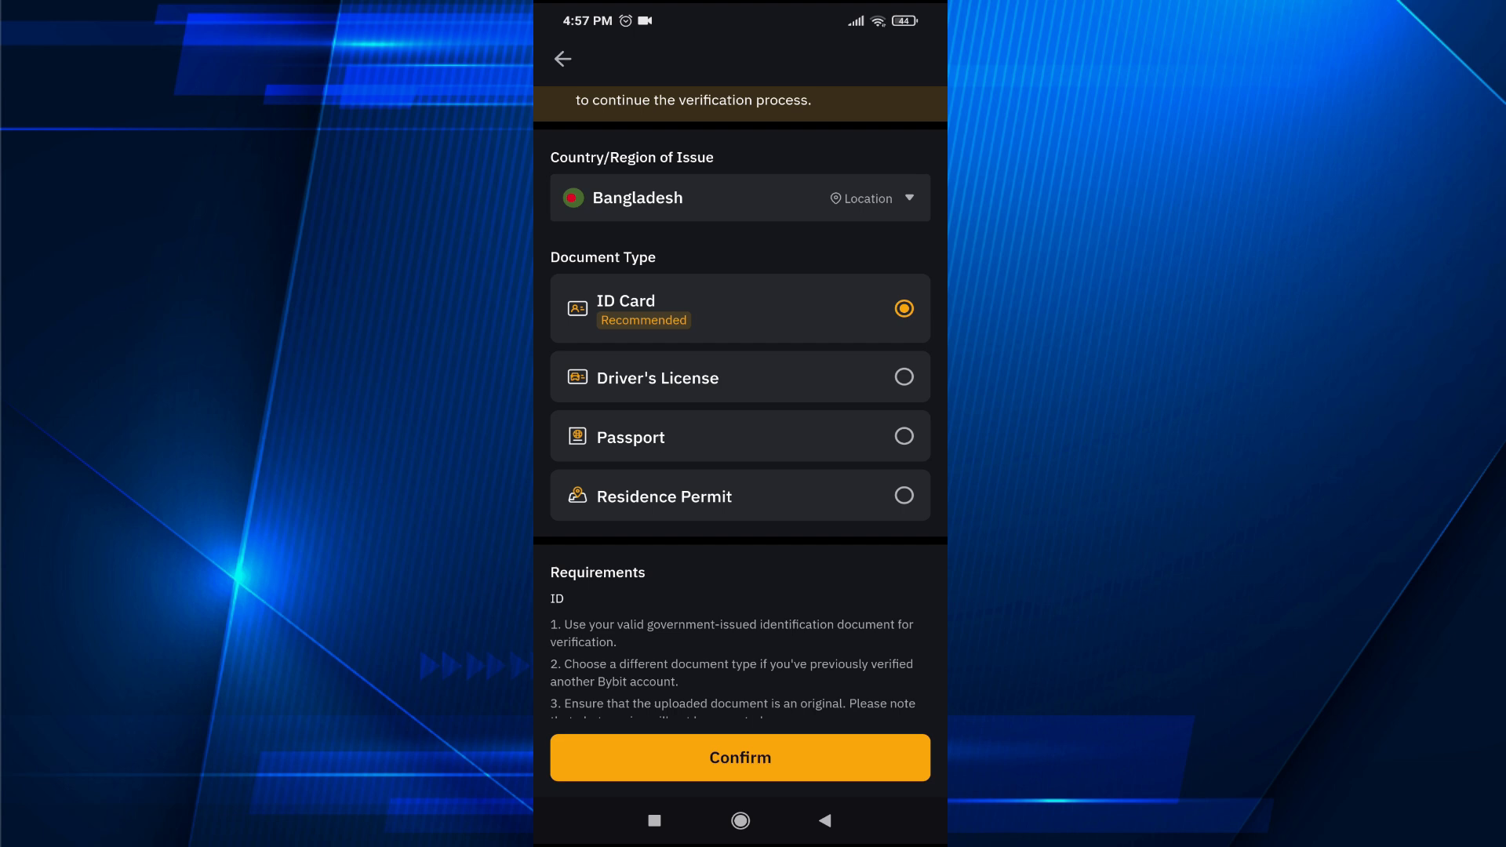
scroll(down, 3)
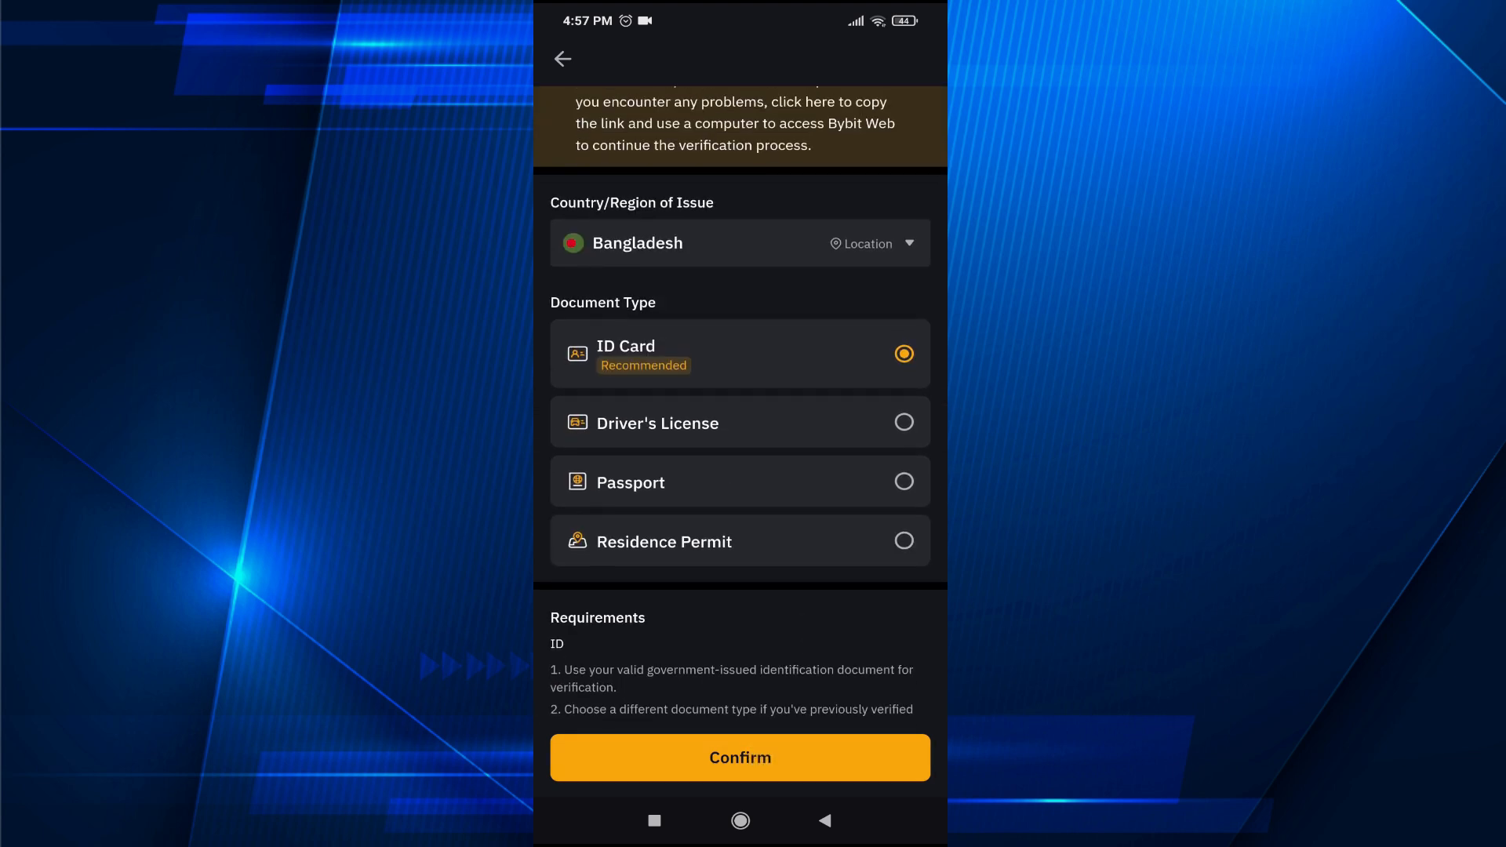
click(739, 757)
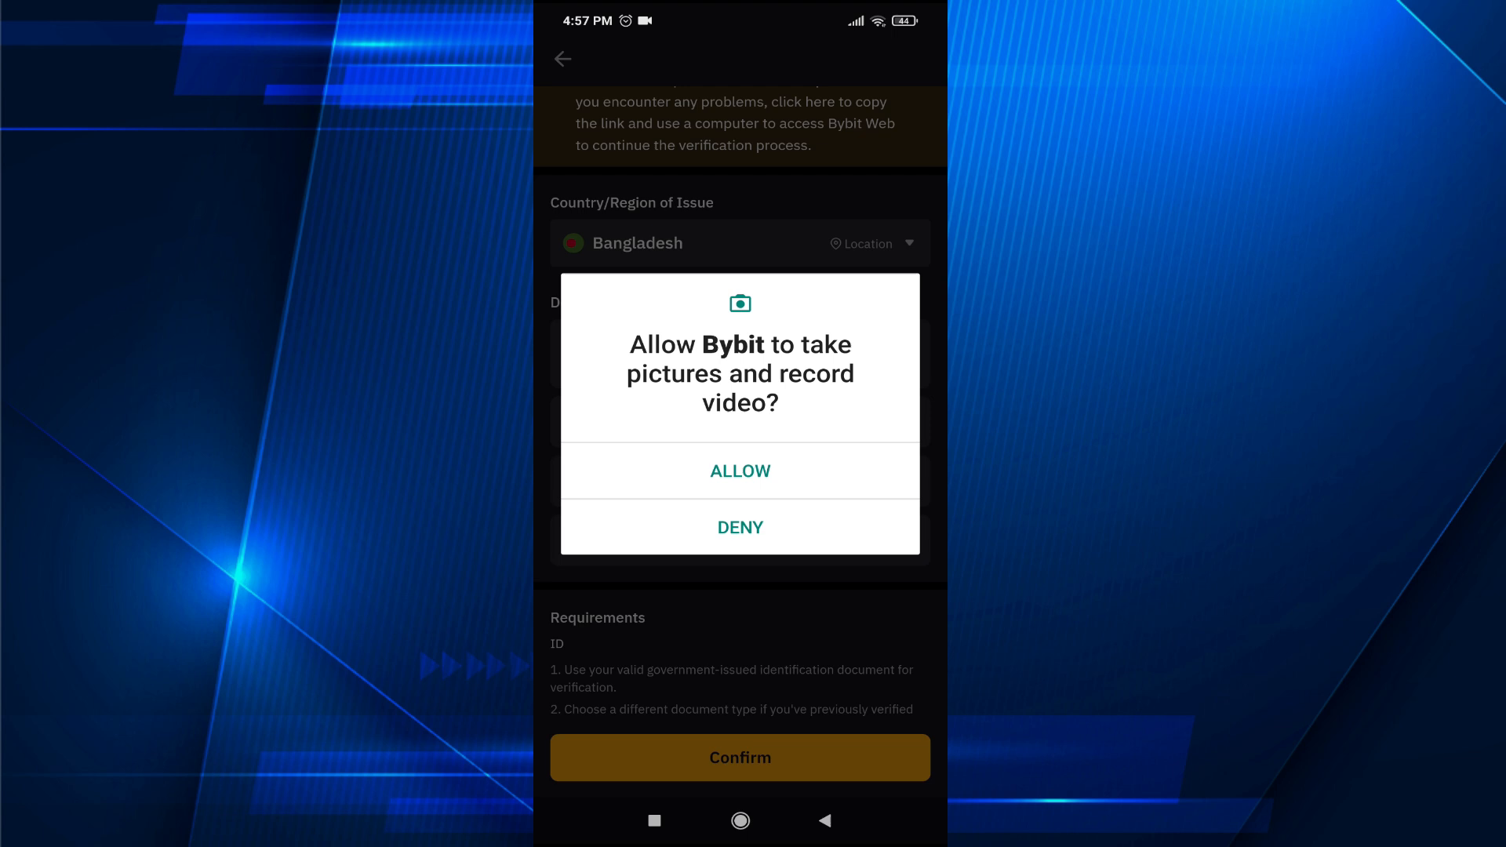
Step: Allow camera access and continue as a Non-US resident
click(740, 471)
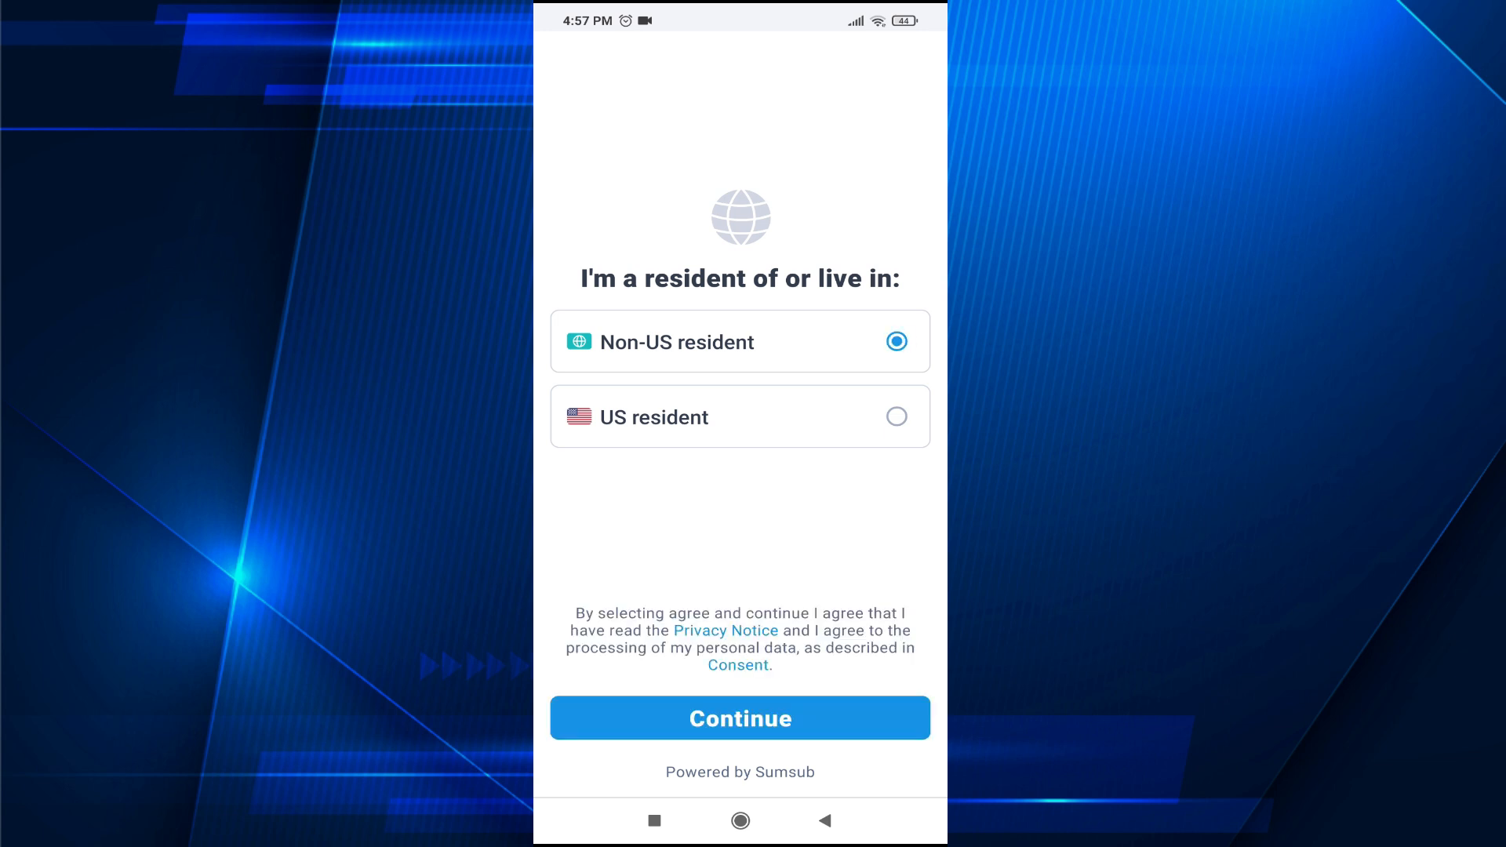
click(740, 718)
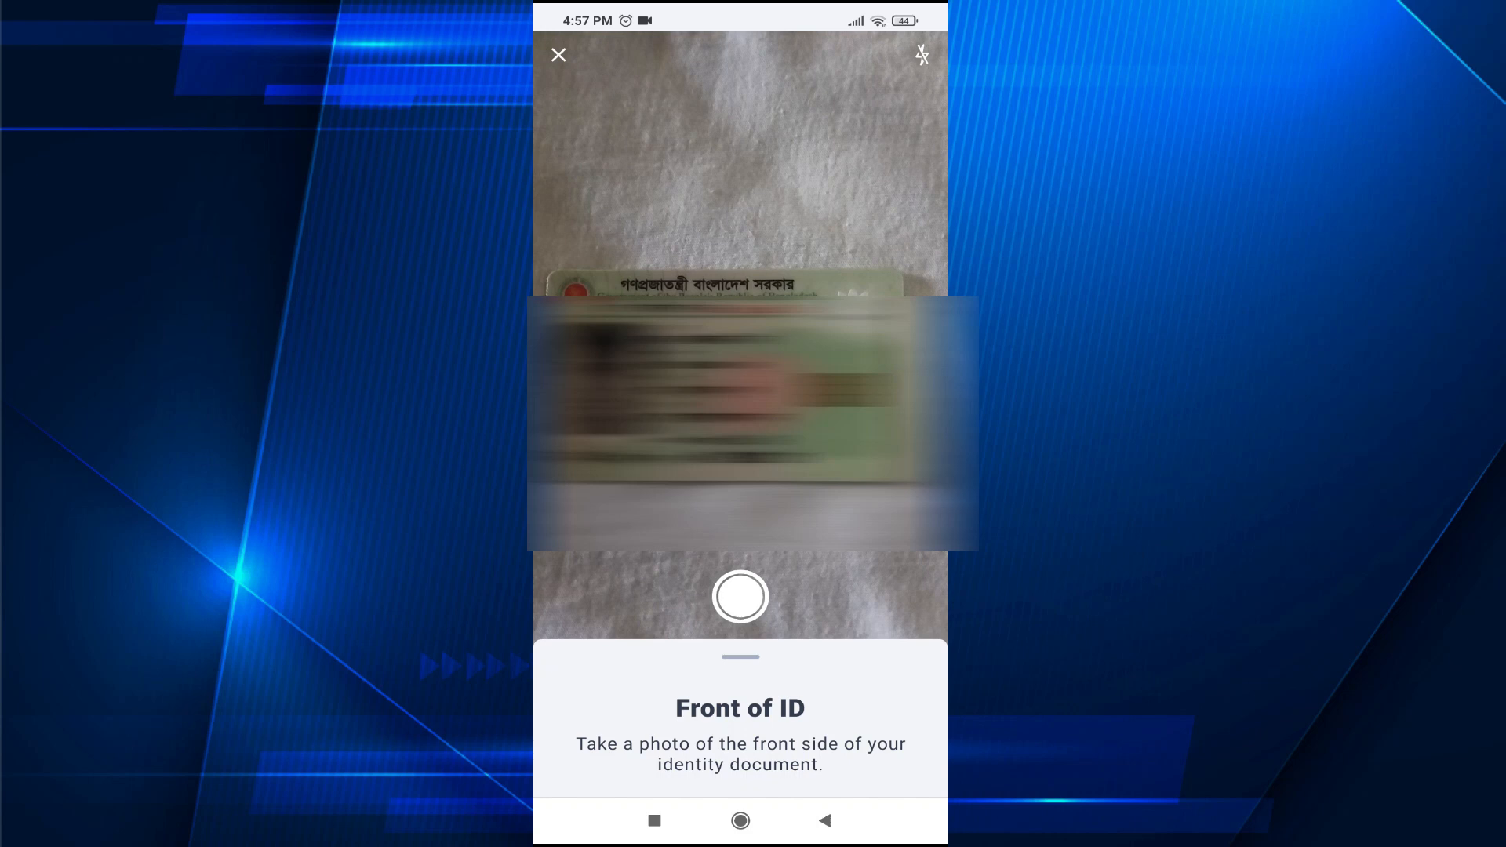